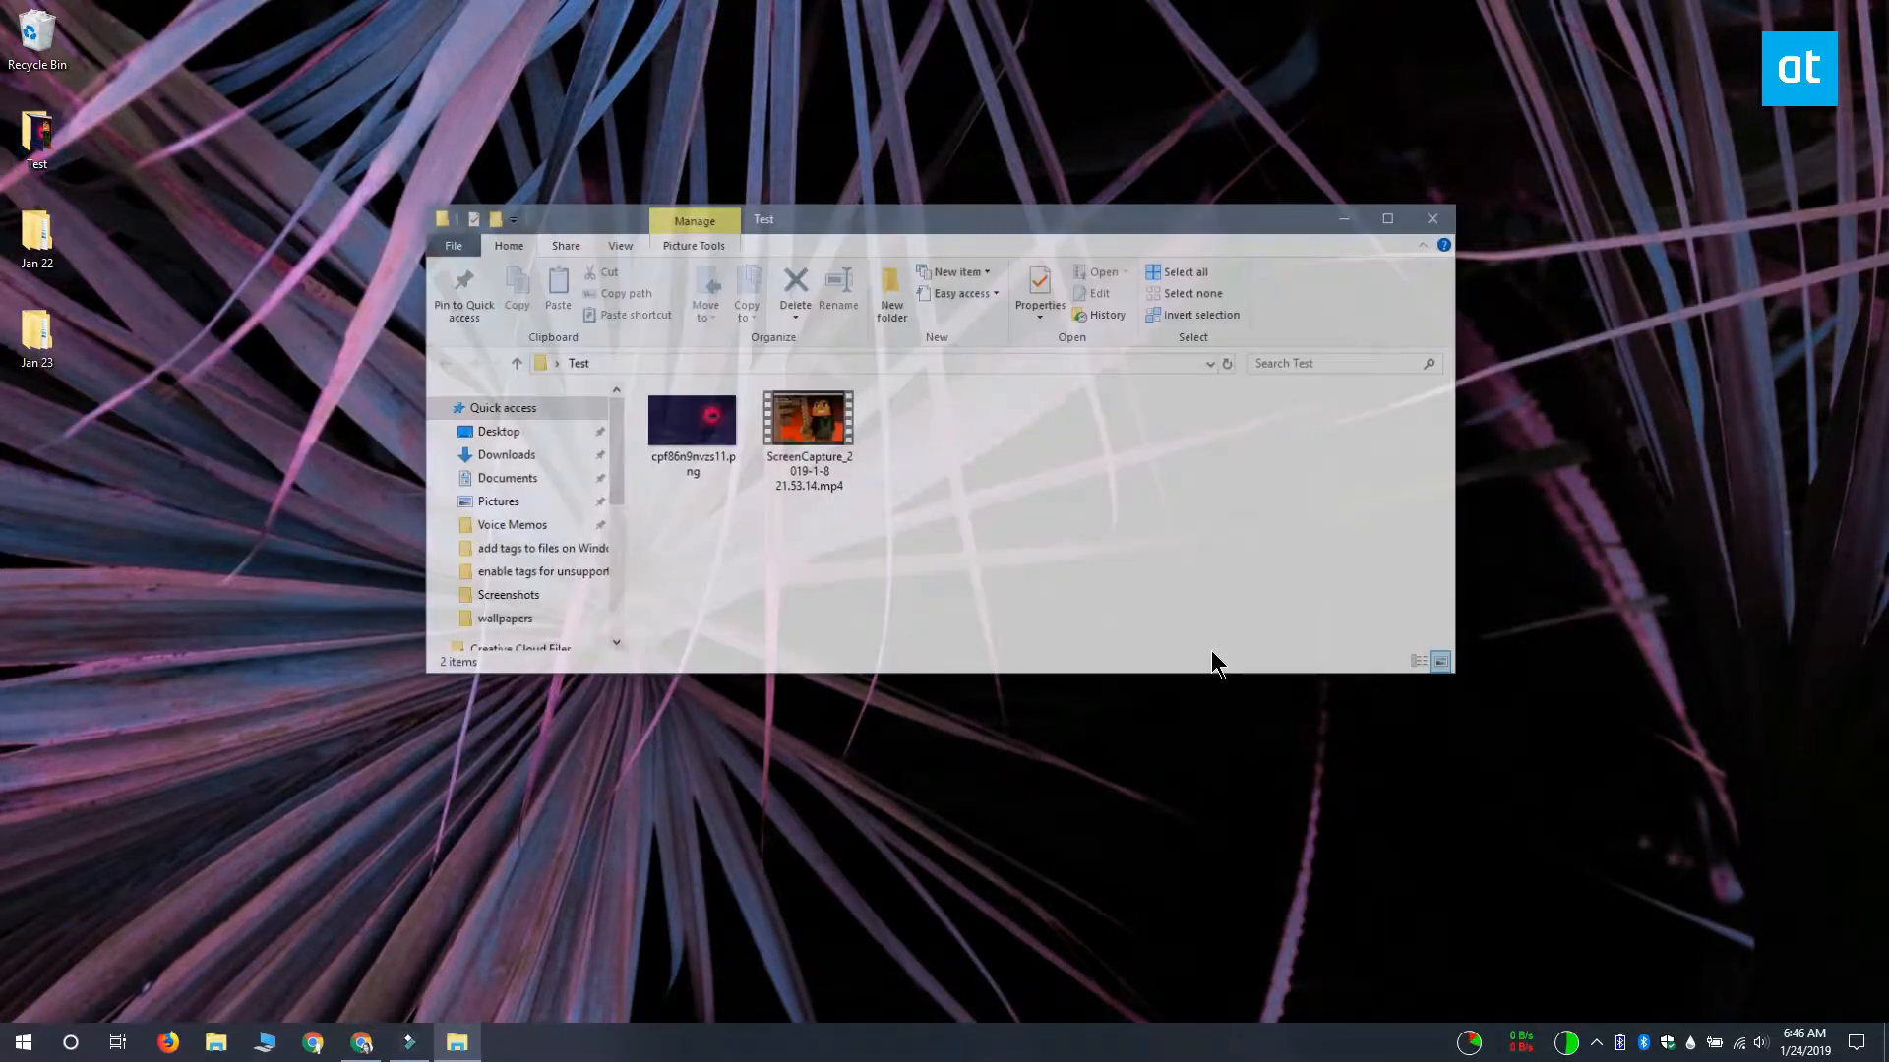
- Select the ScreenCapture MP4 in the Test folder and bring up its context actions
{"action": "left_click", "coordinate": [806, 417]}
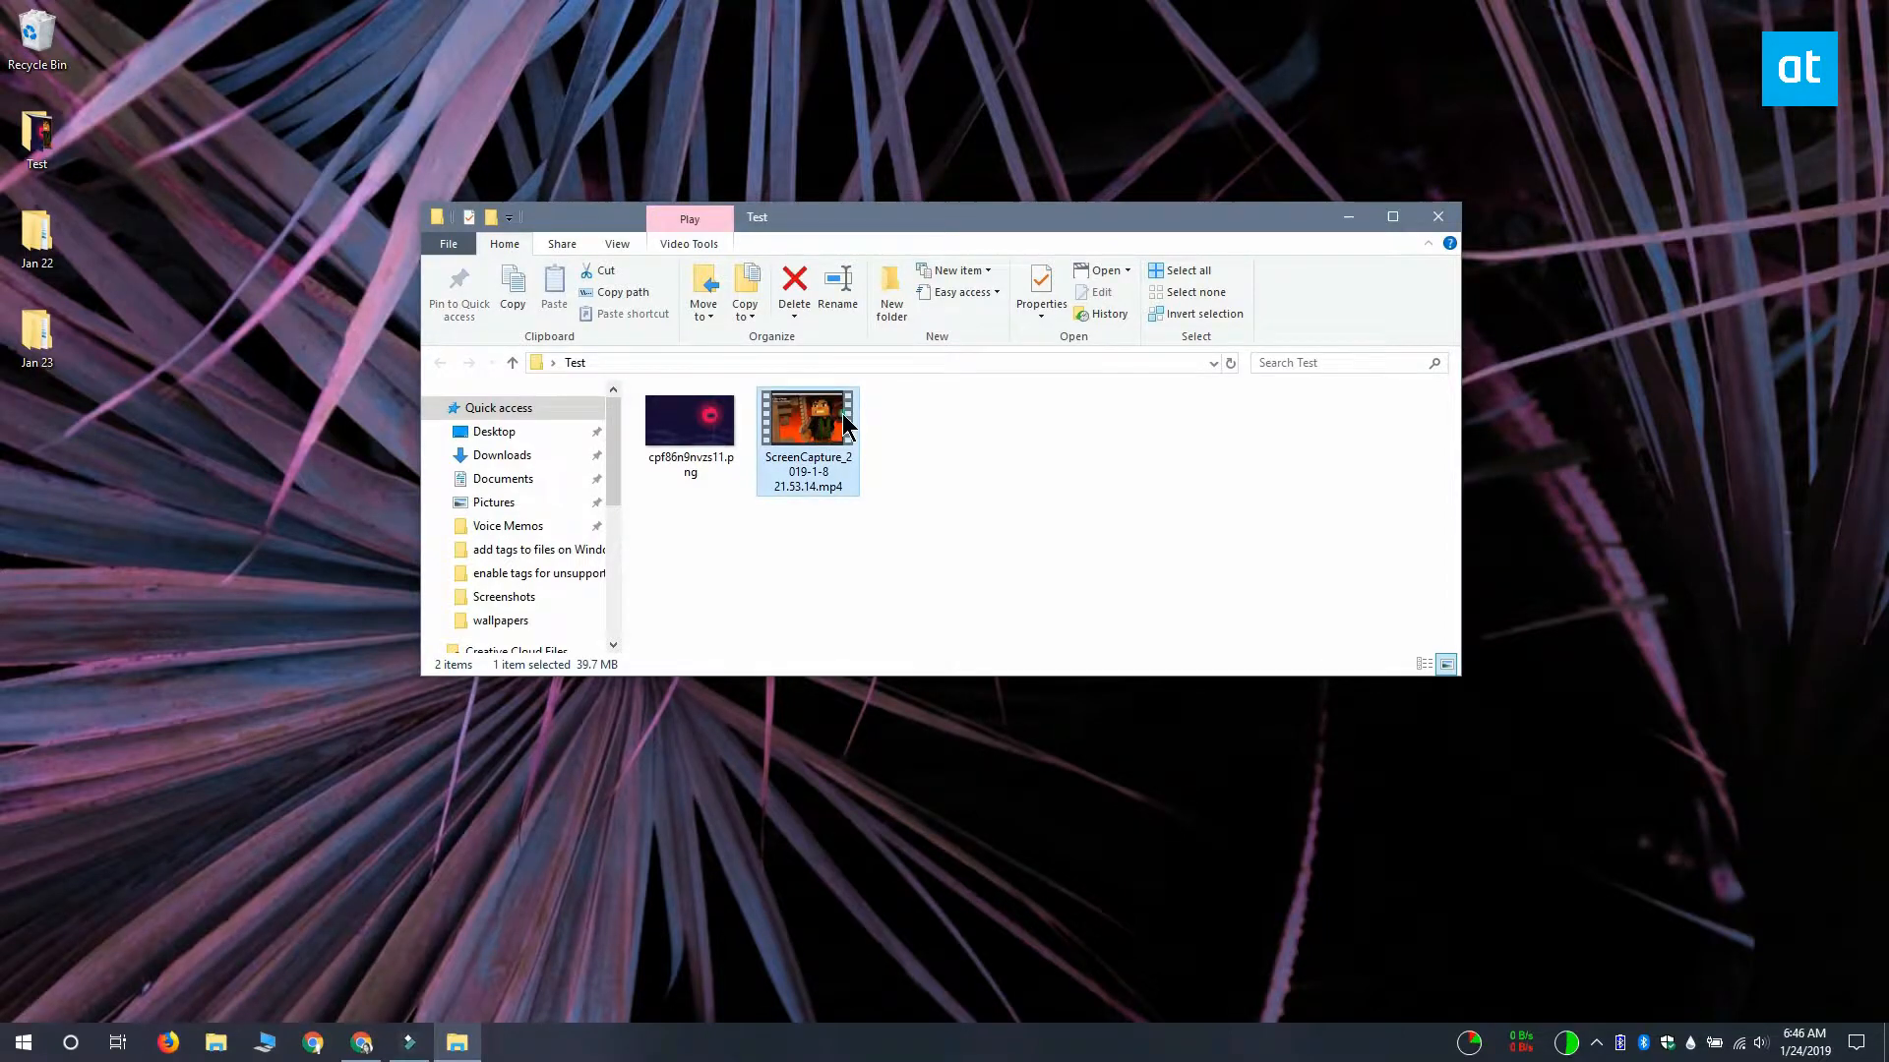
{"action": "right_click", "coordinate": [807, 415]}
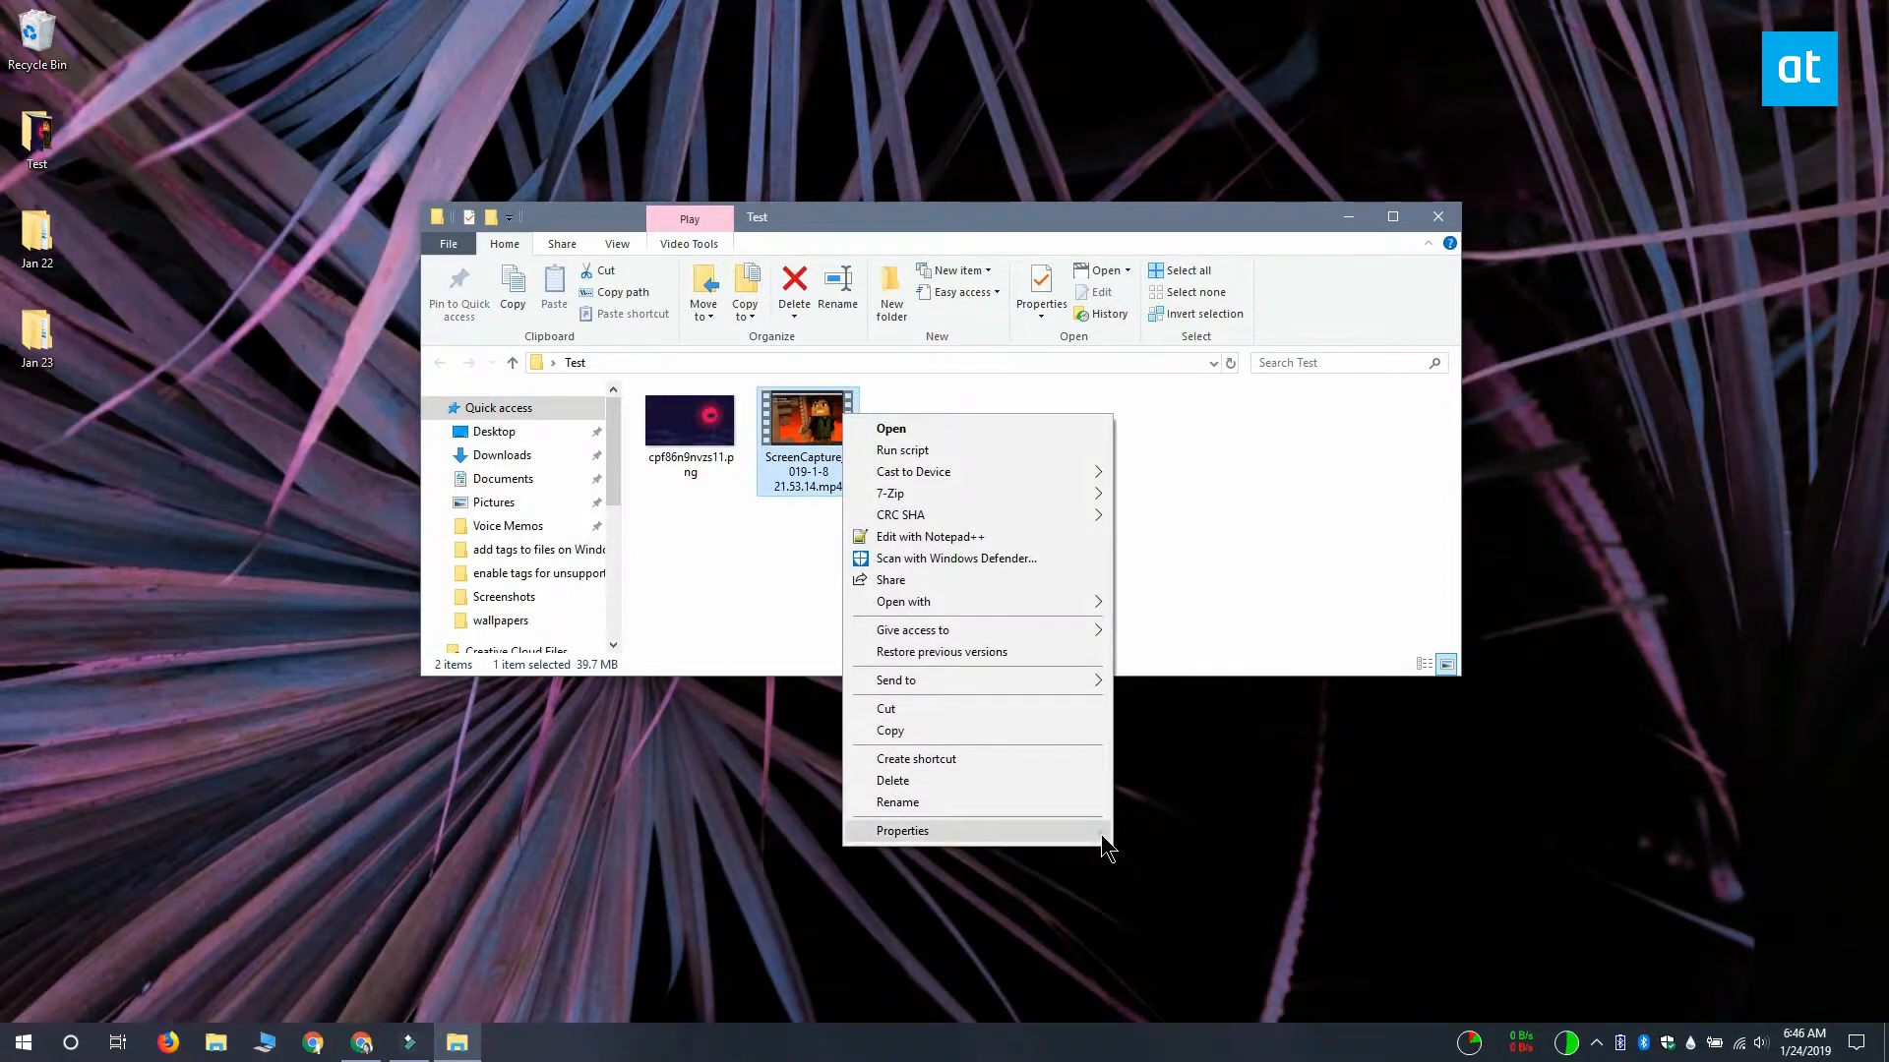
- Show the MP4's Properties and go to its Details metadata for the Tags value
{"action": "left_click", "coordinate": [903, 830]}
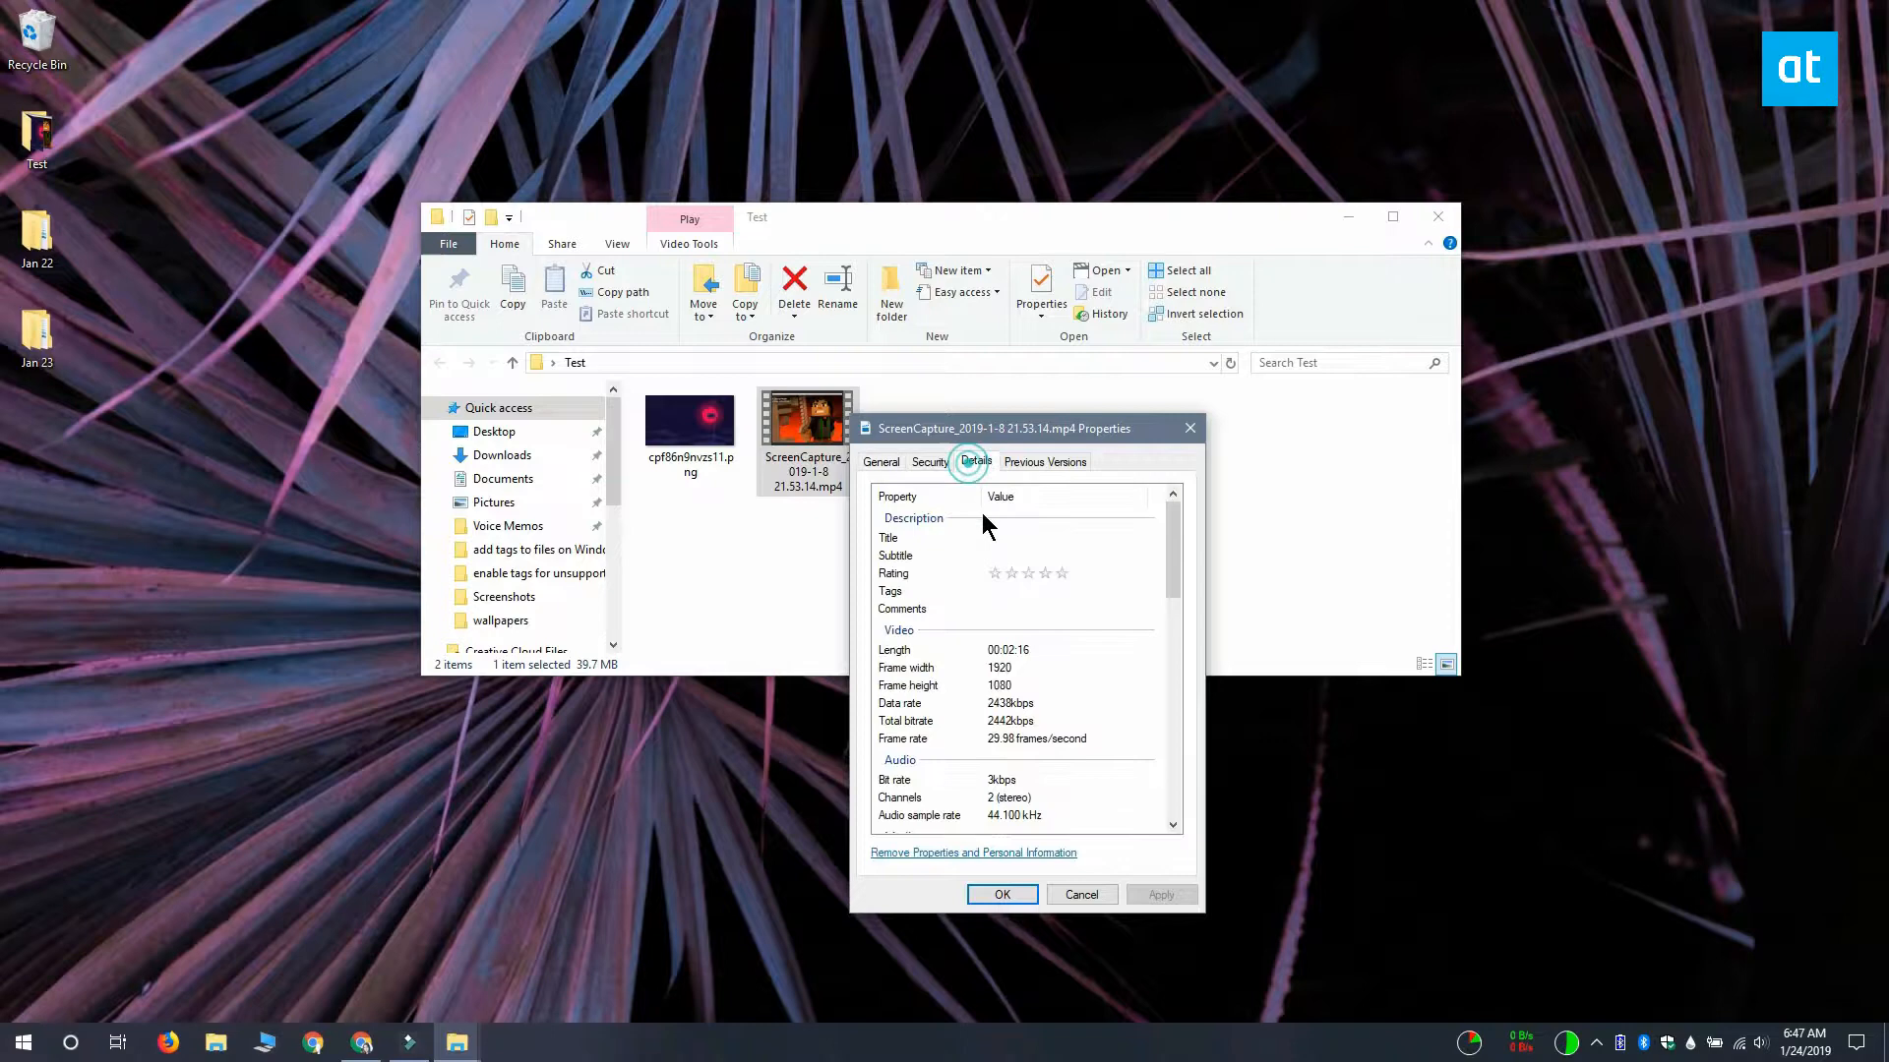
{"action": "left_click", "coordinate": [1060, 591]}
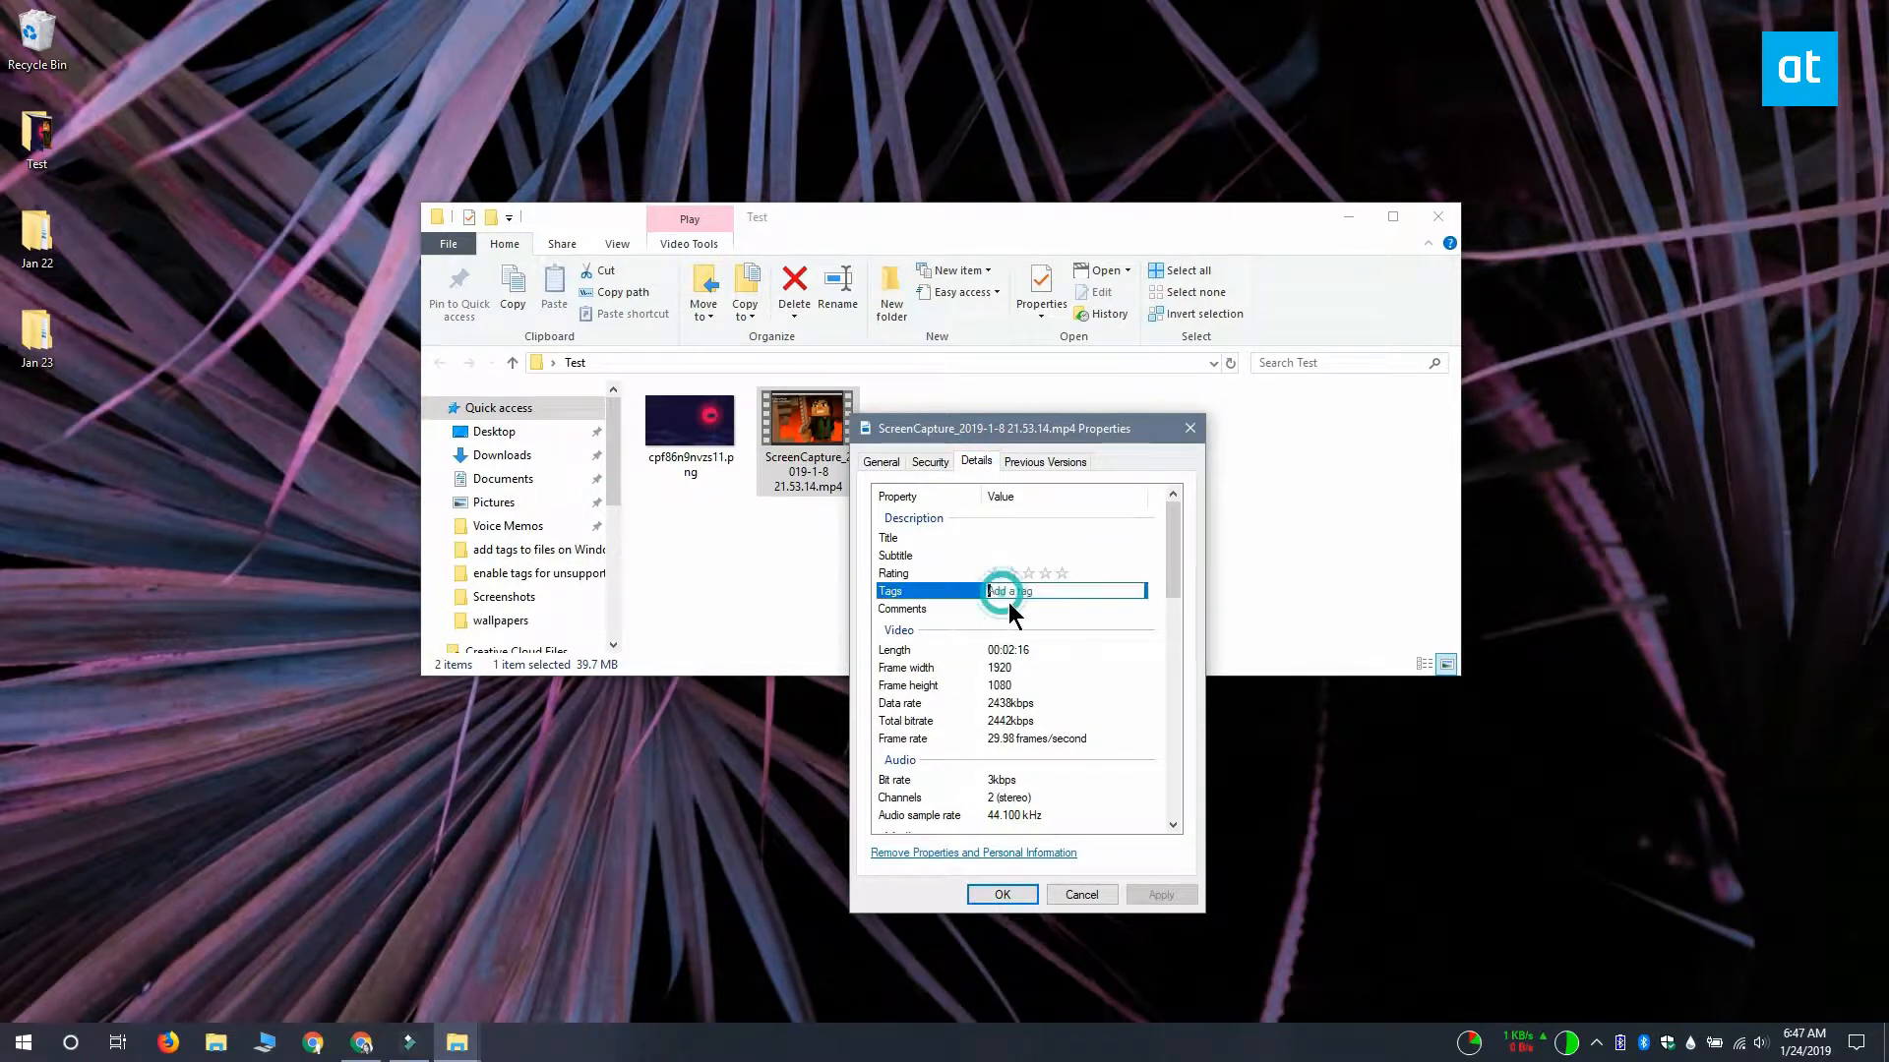
{"action": "mouse_move", "coordinate": [1440, 669]}
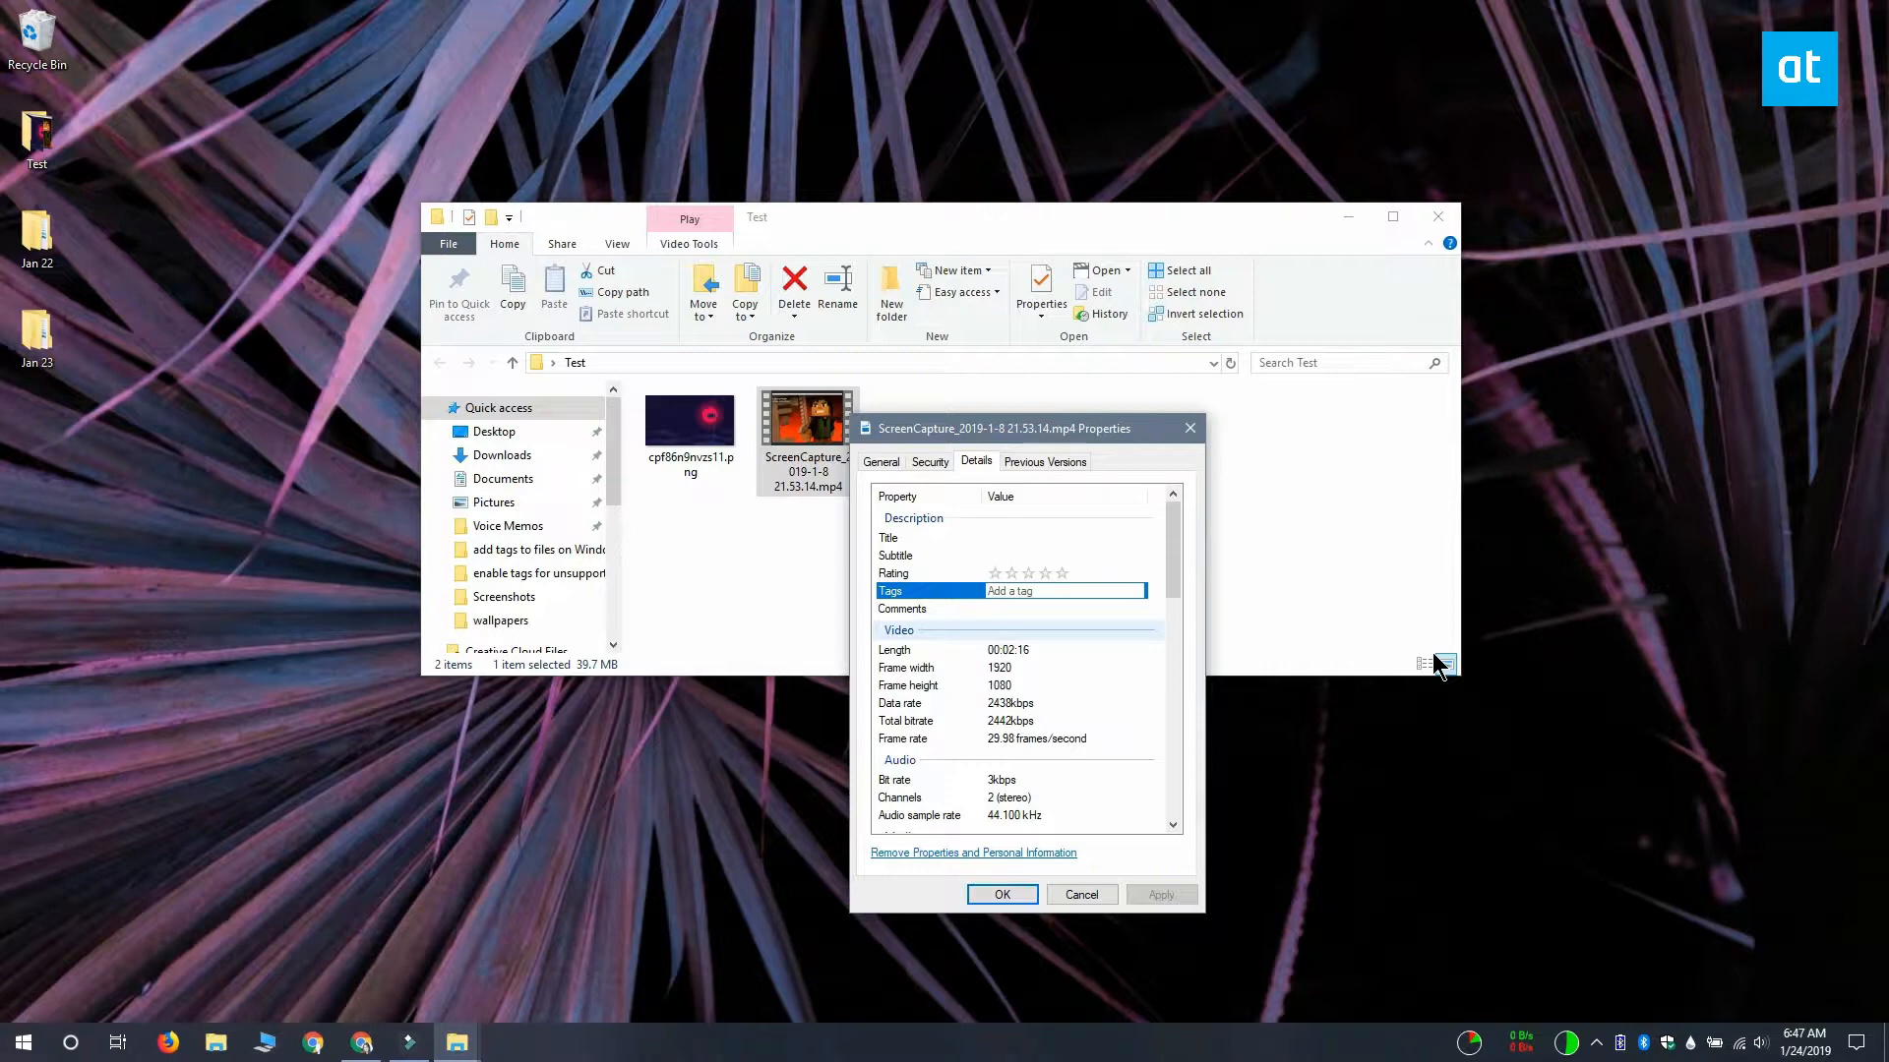
- Enter tags 'screencast; jan;' on the MP4, confirm with OK, and minimize Explorer
{"action": "type", "text": "screencast"}
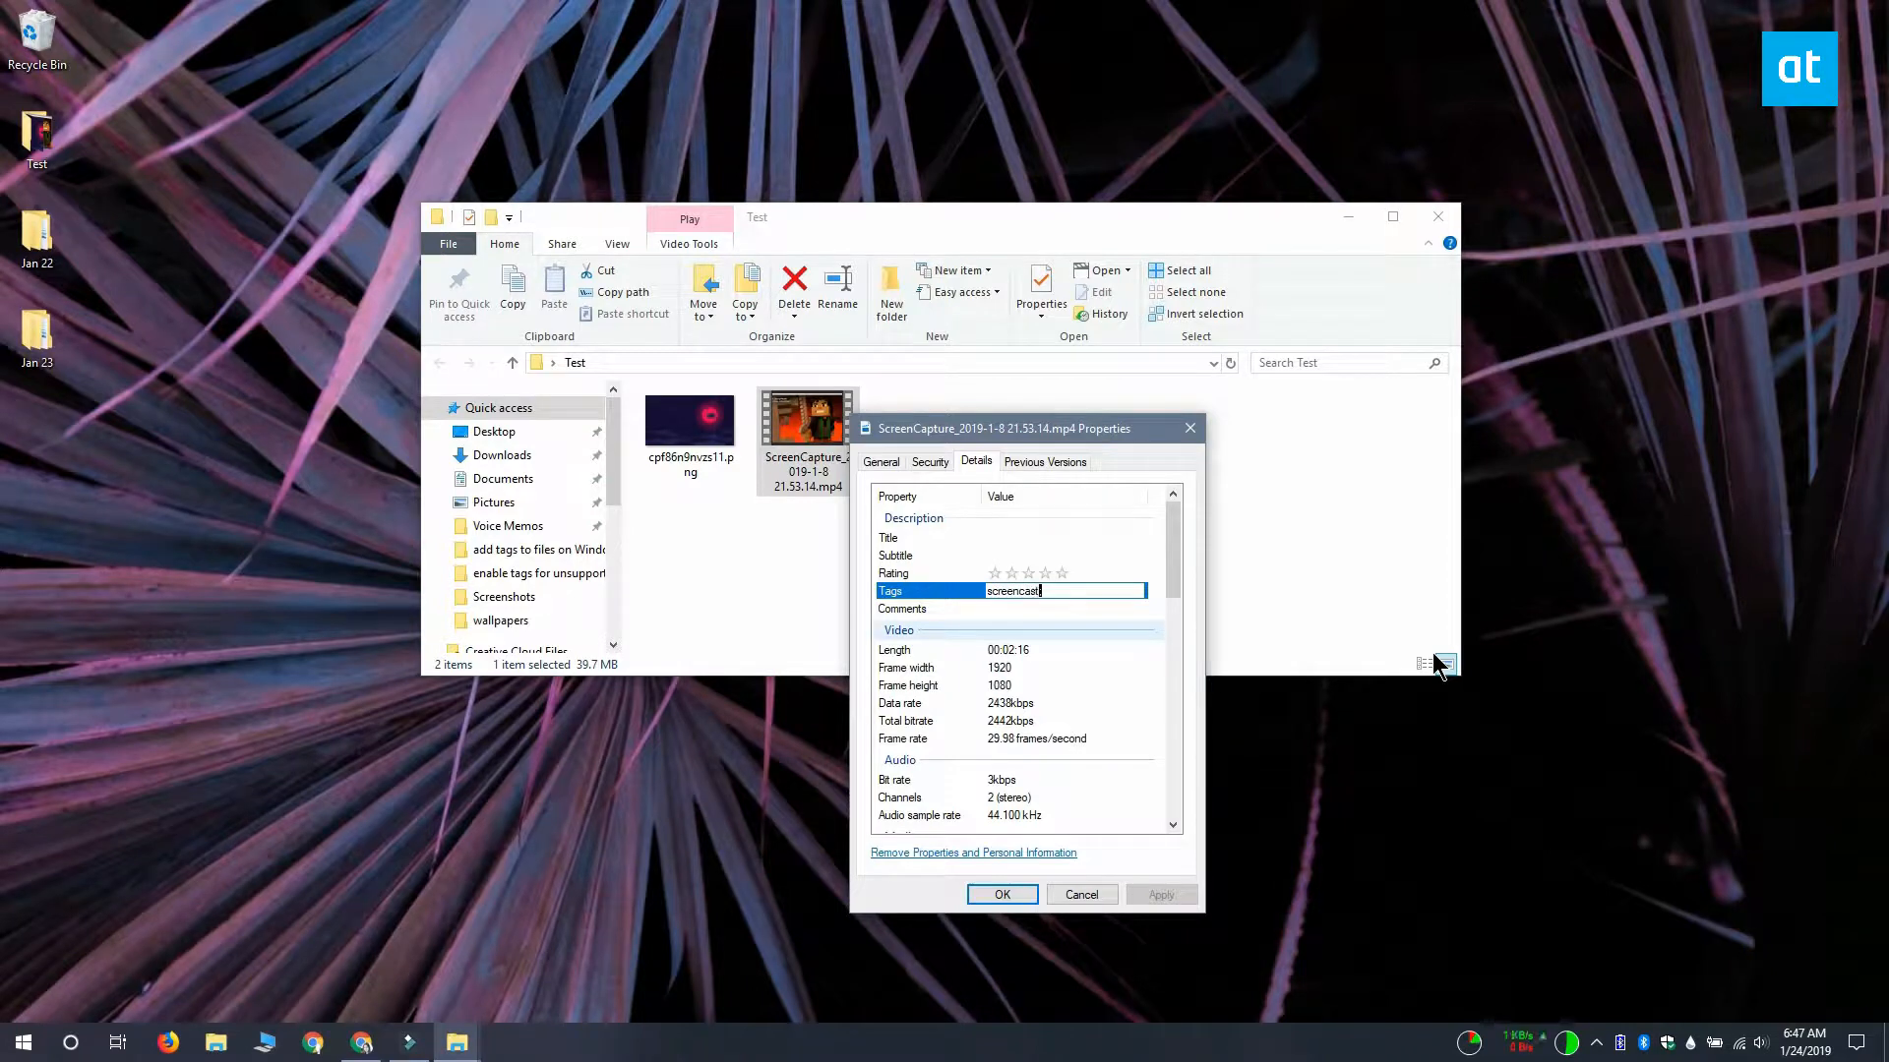
{"action": "type", "text": ";"}
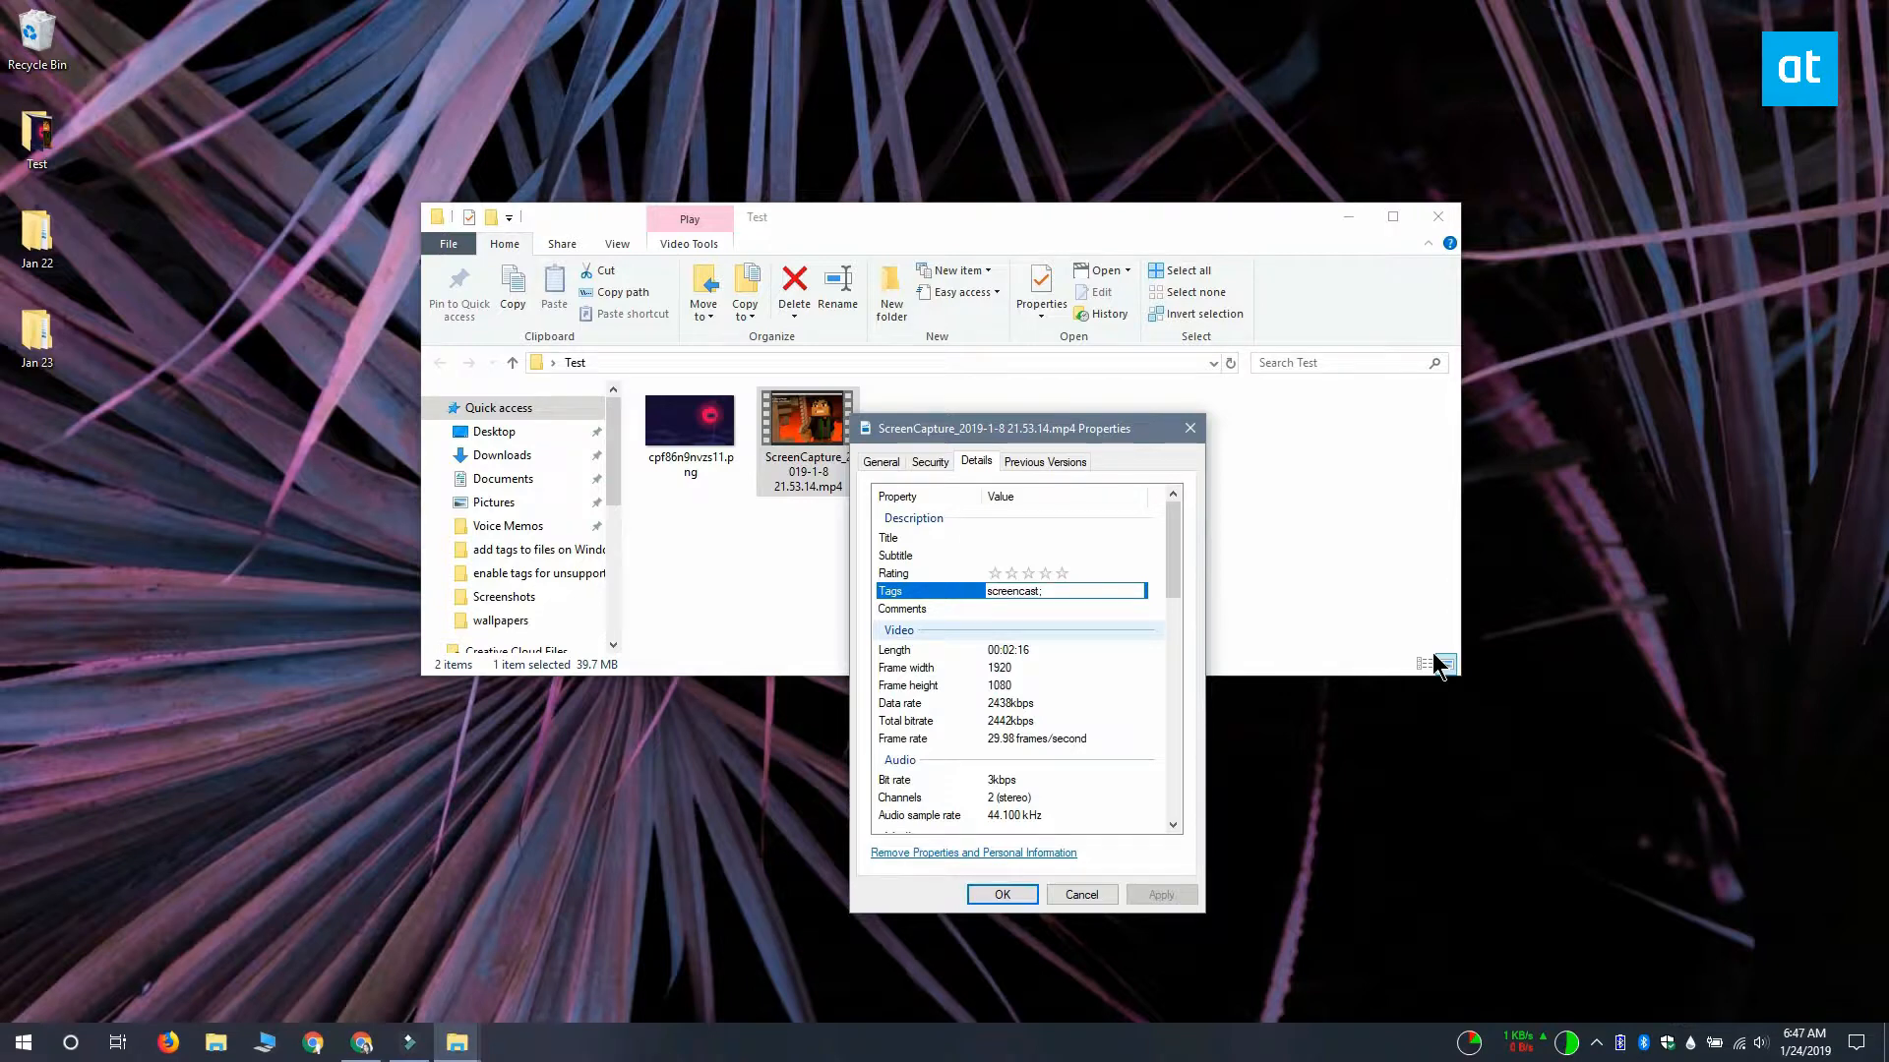
{"action": "type", "text": ","}
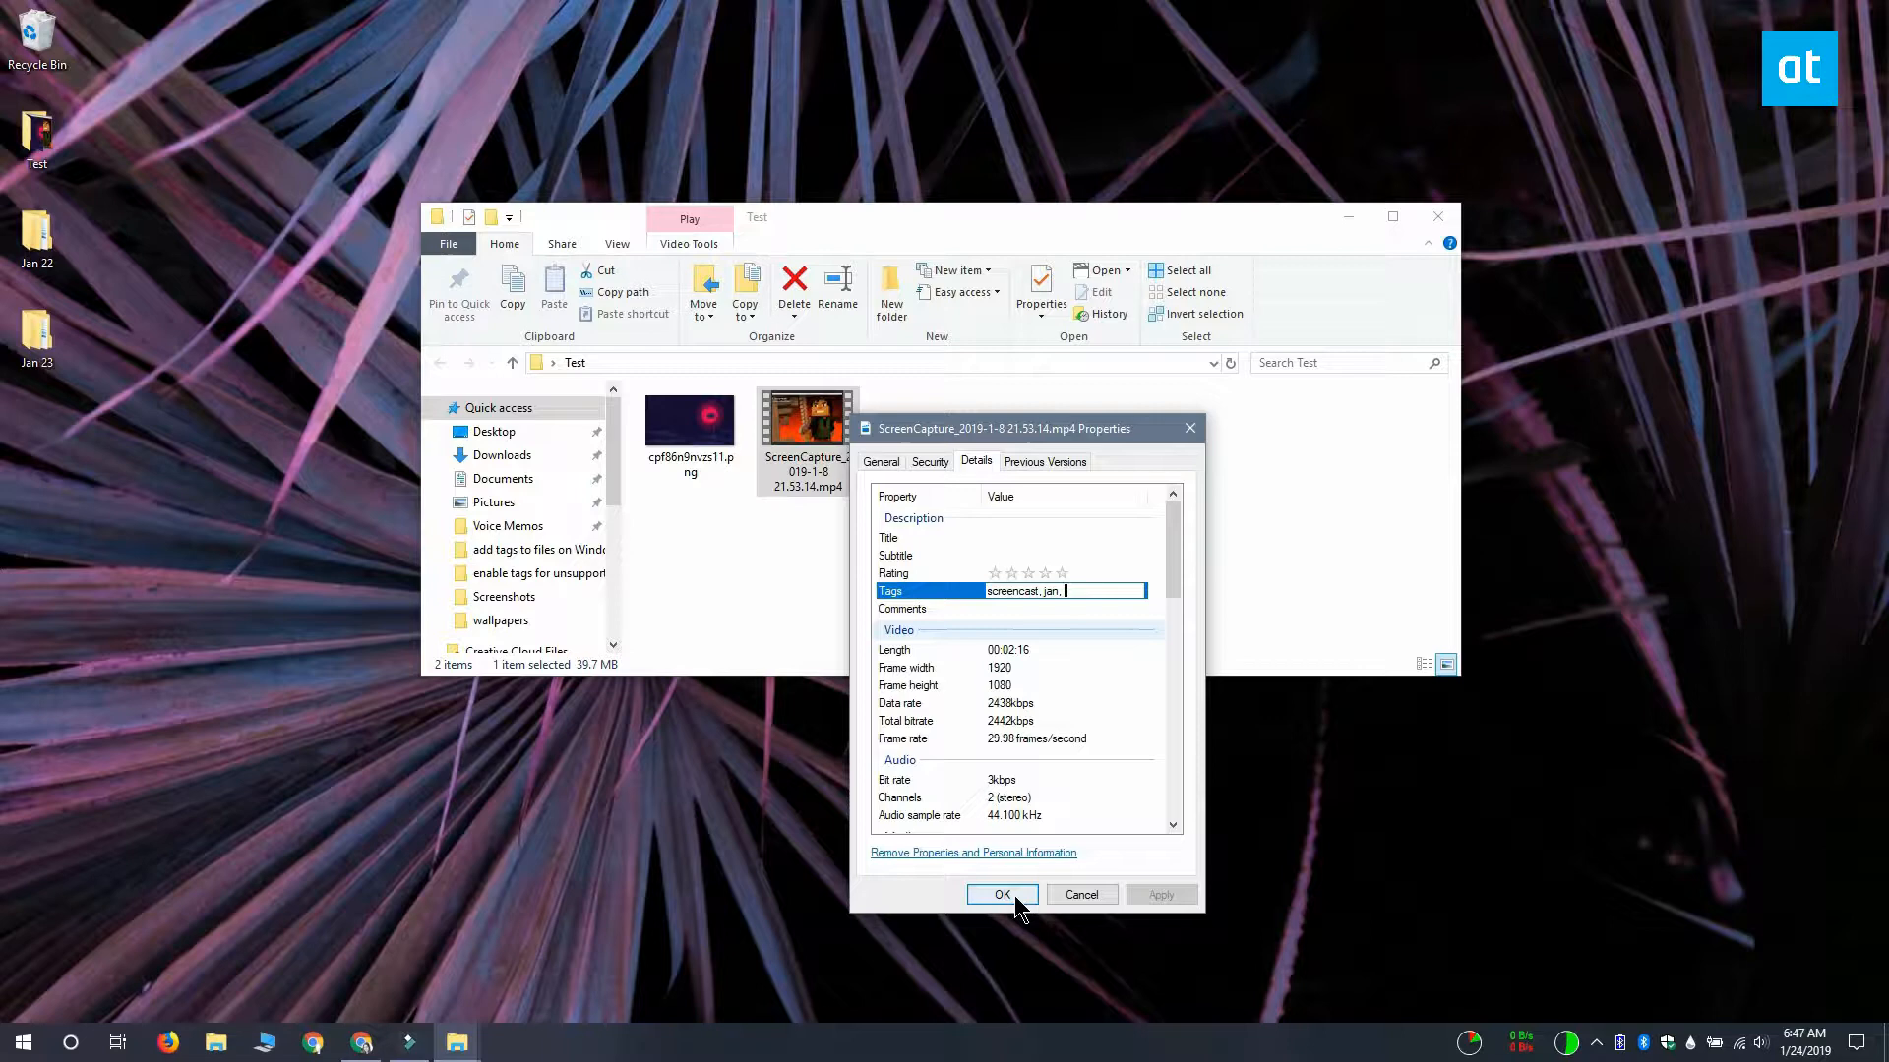
{"action": "left_click", "coordinate": [1001, 894]}
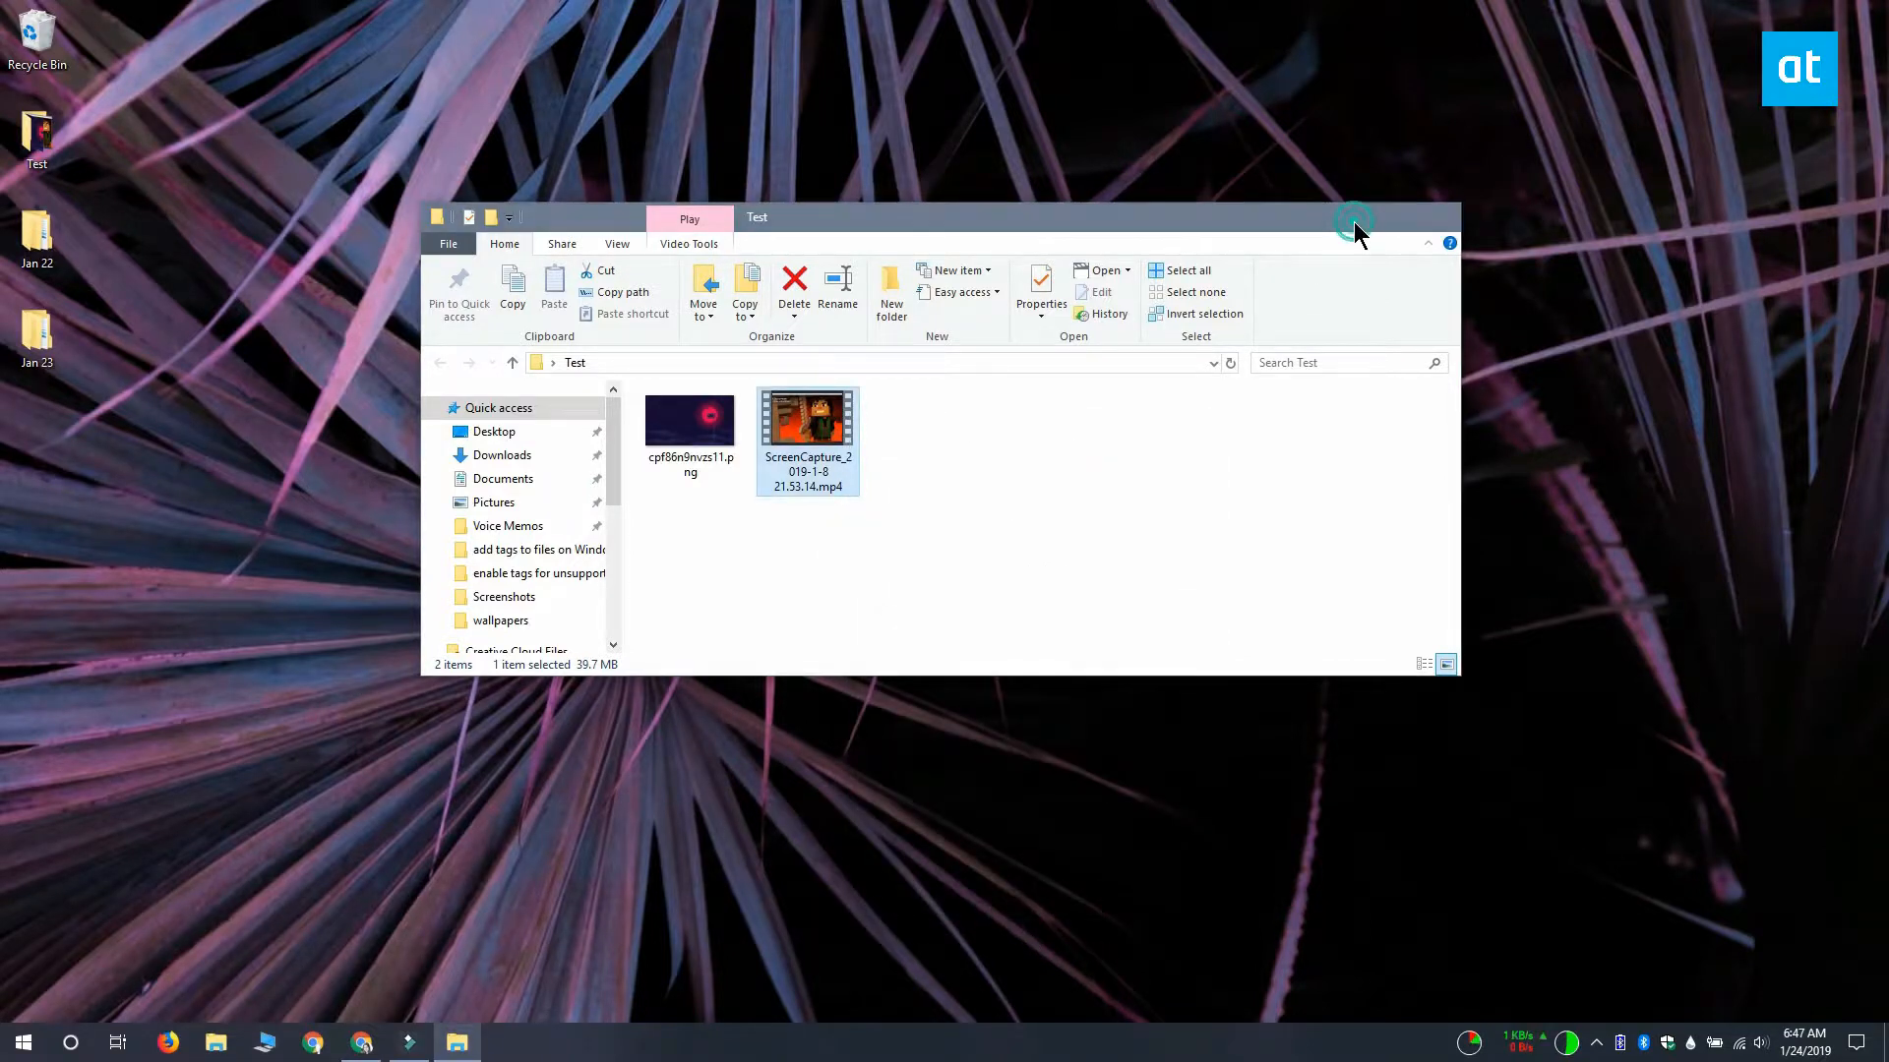
{"action": "left_click", "coordinate": [71, 1043]}
{"action": "type", "text": "screencast"}
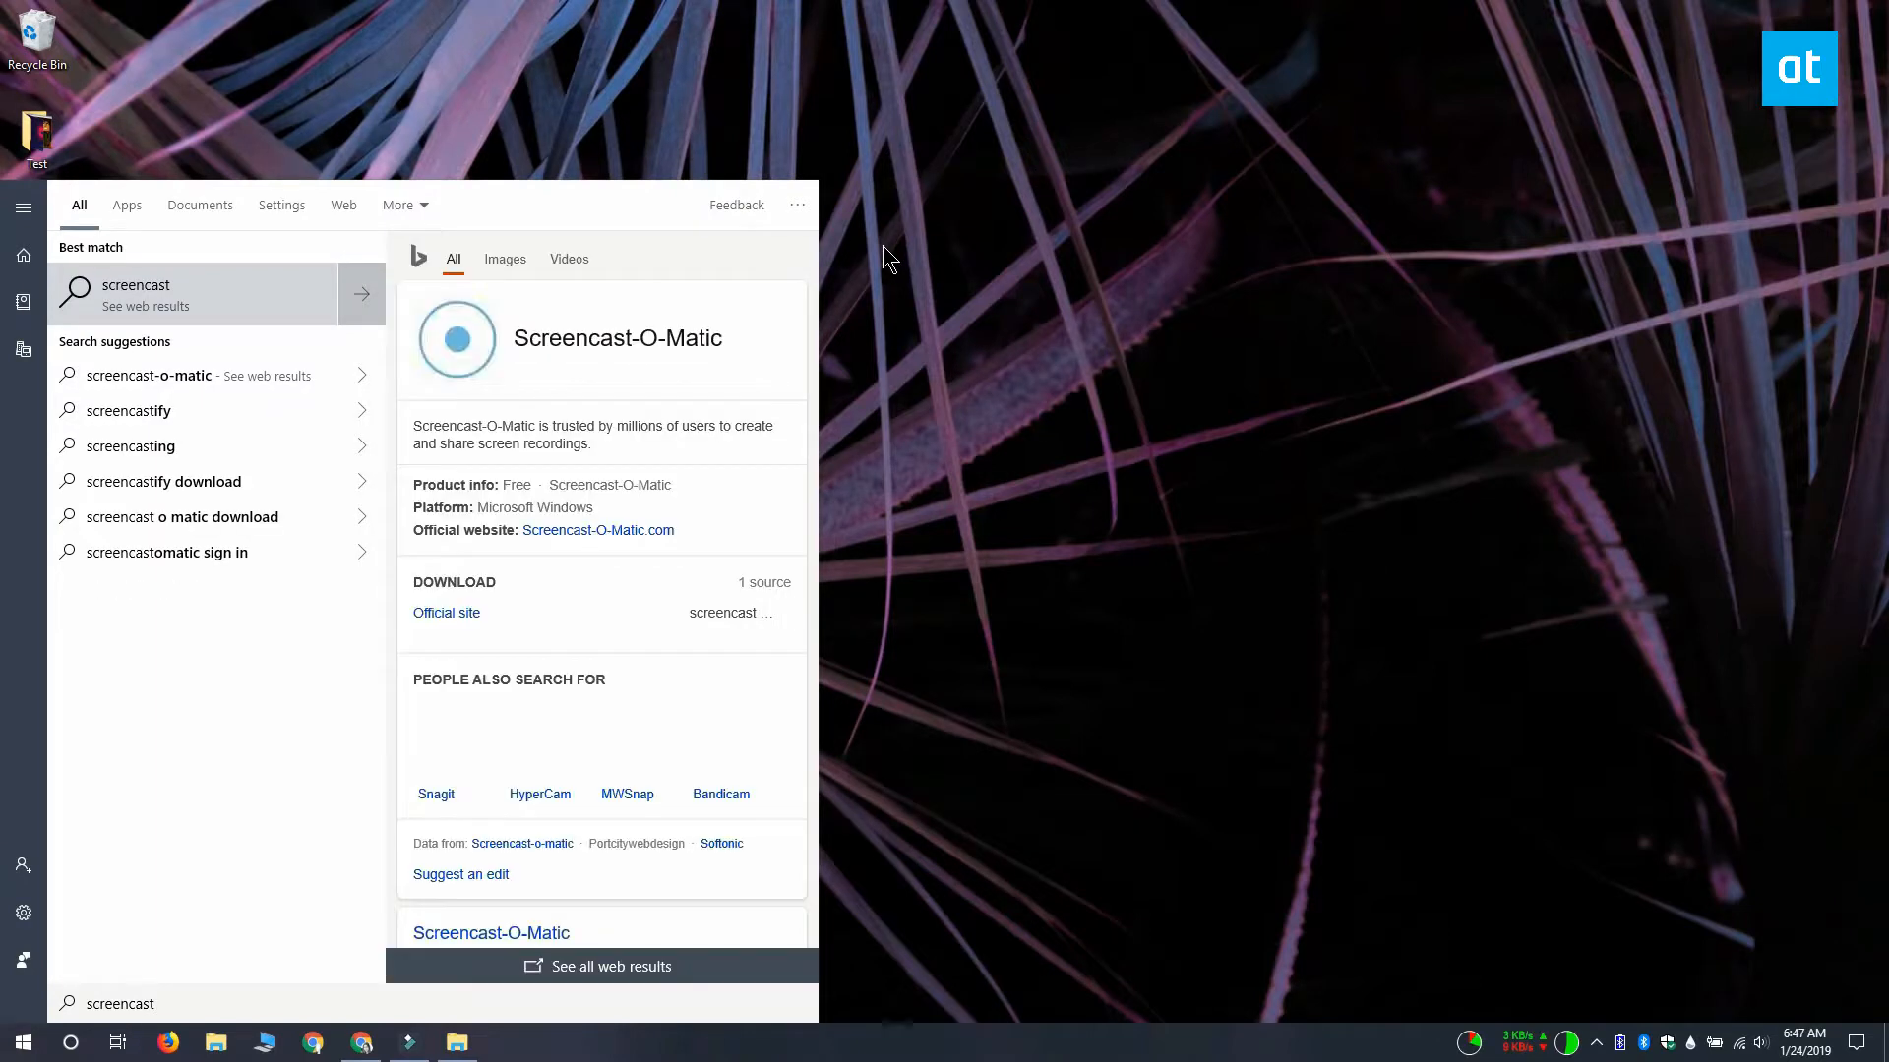
- Filter the 'screencast' Windows Search results to Videos, revealing the tagged ScreenCapture MP4
{"action": "left_click", "coordinate": [201, 204]}
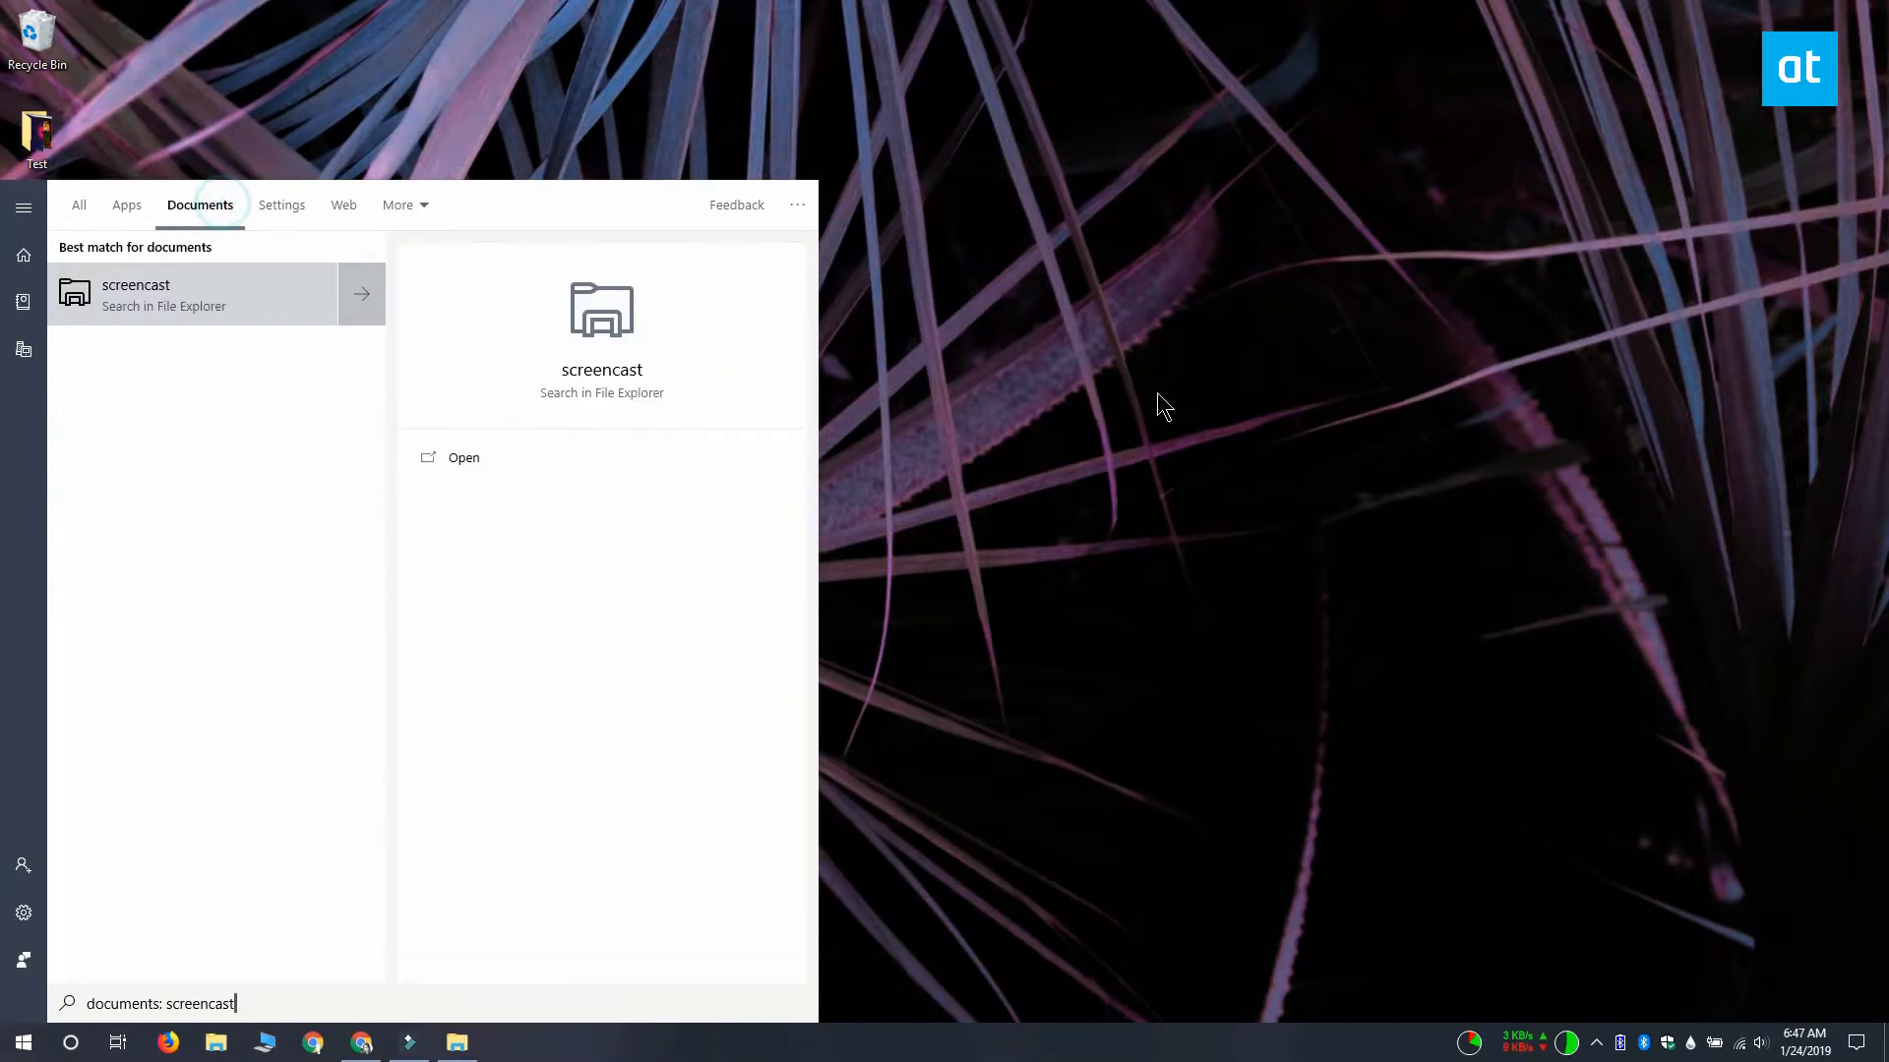
{"action": "left_click", "coordinate": [399, 203]}
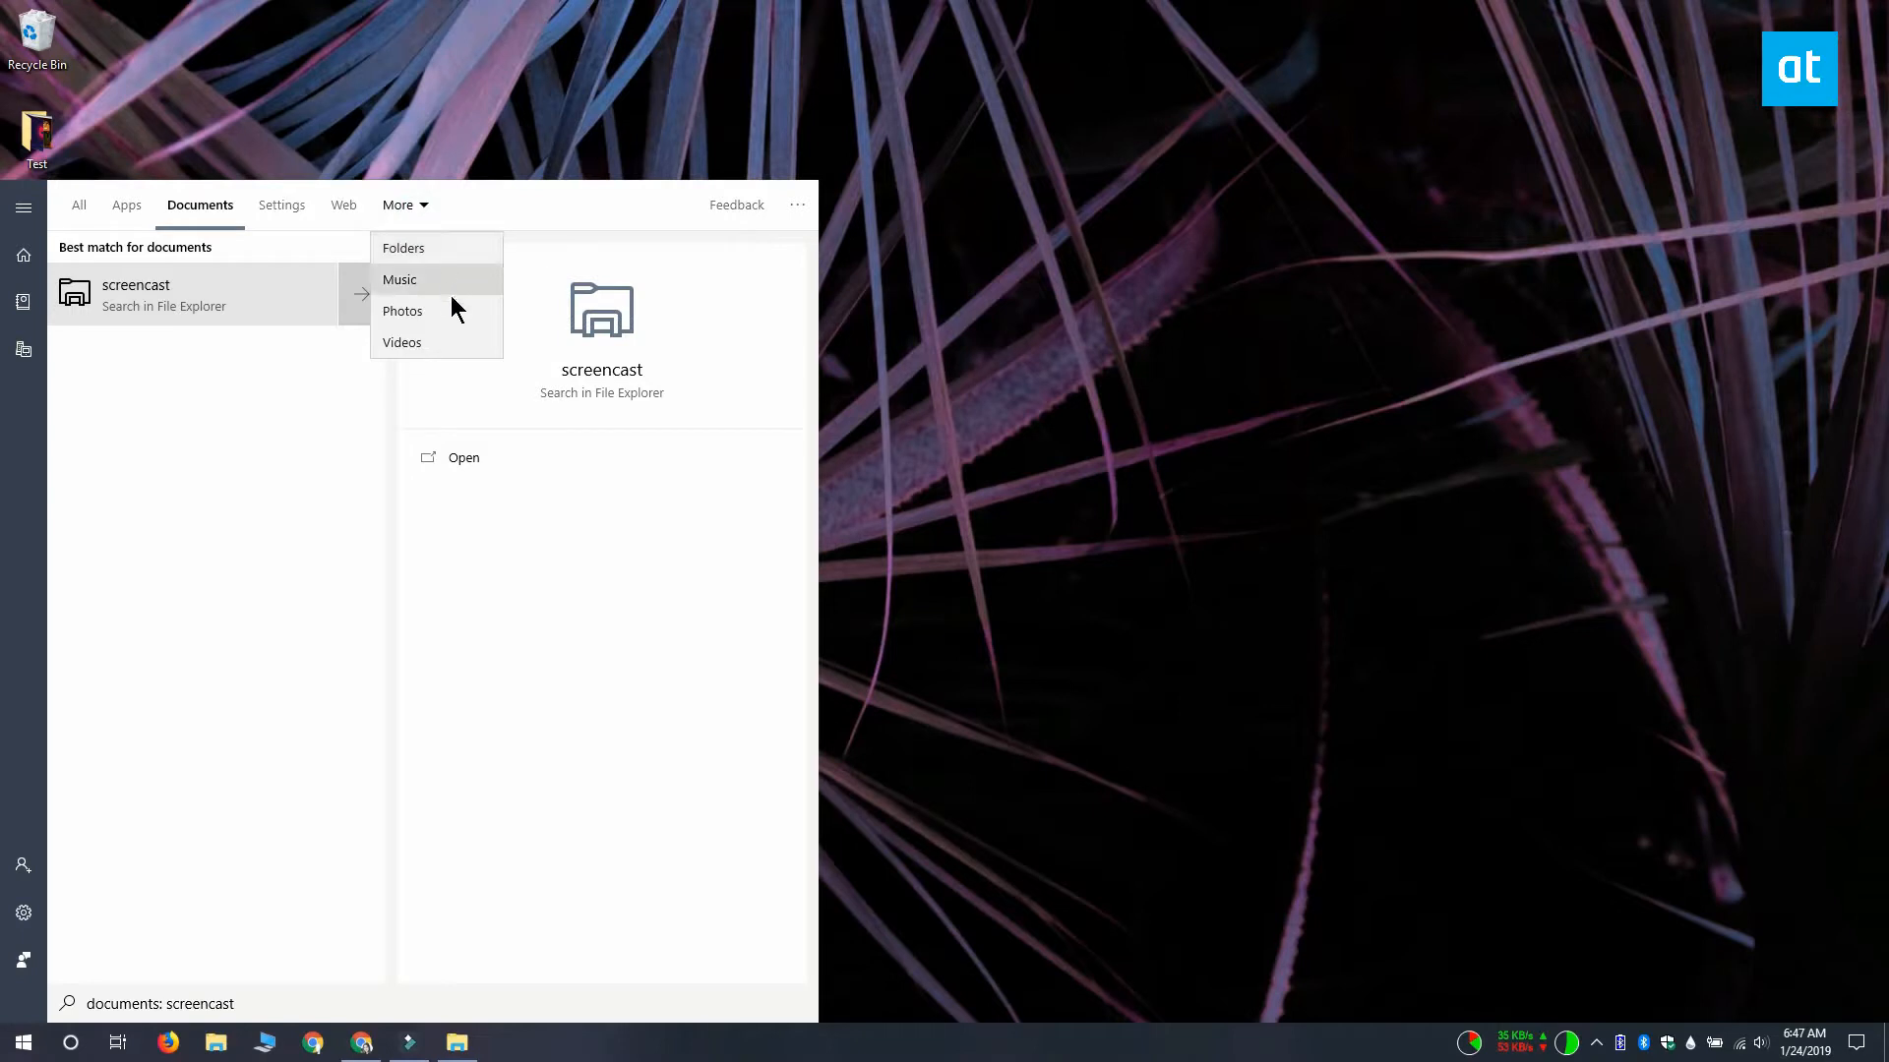
{"action": "left_click", "coordinate": [402, 343]}
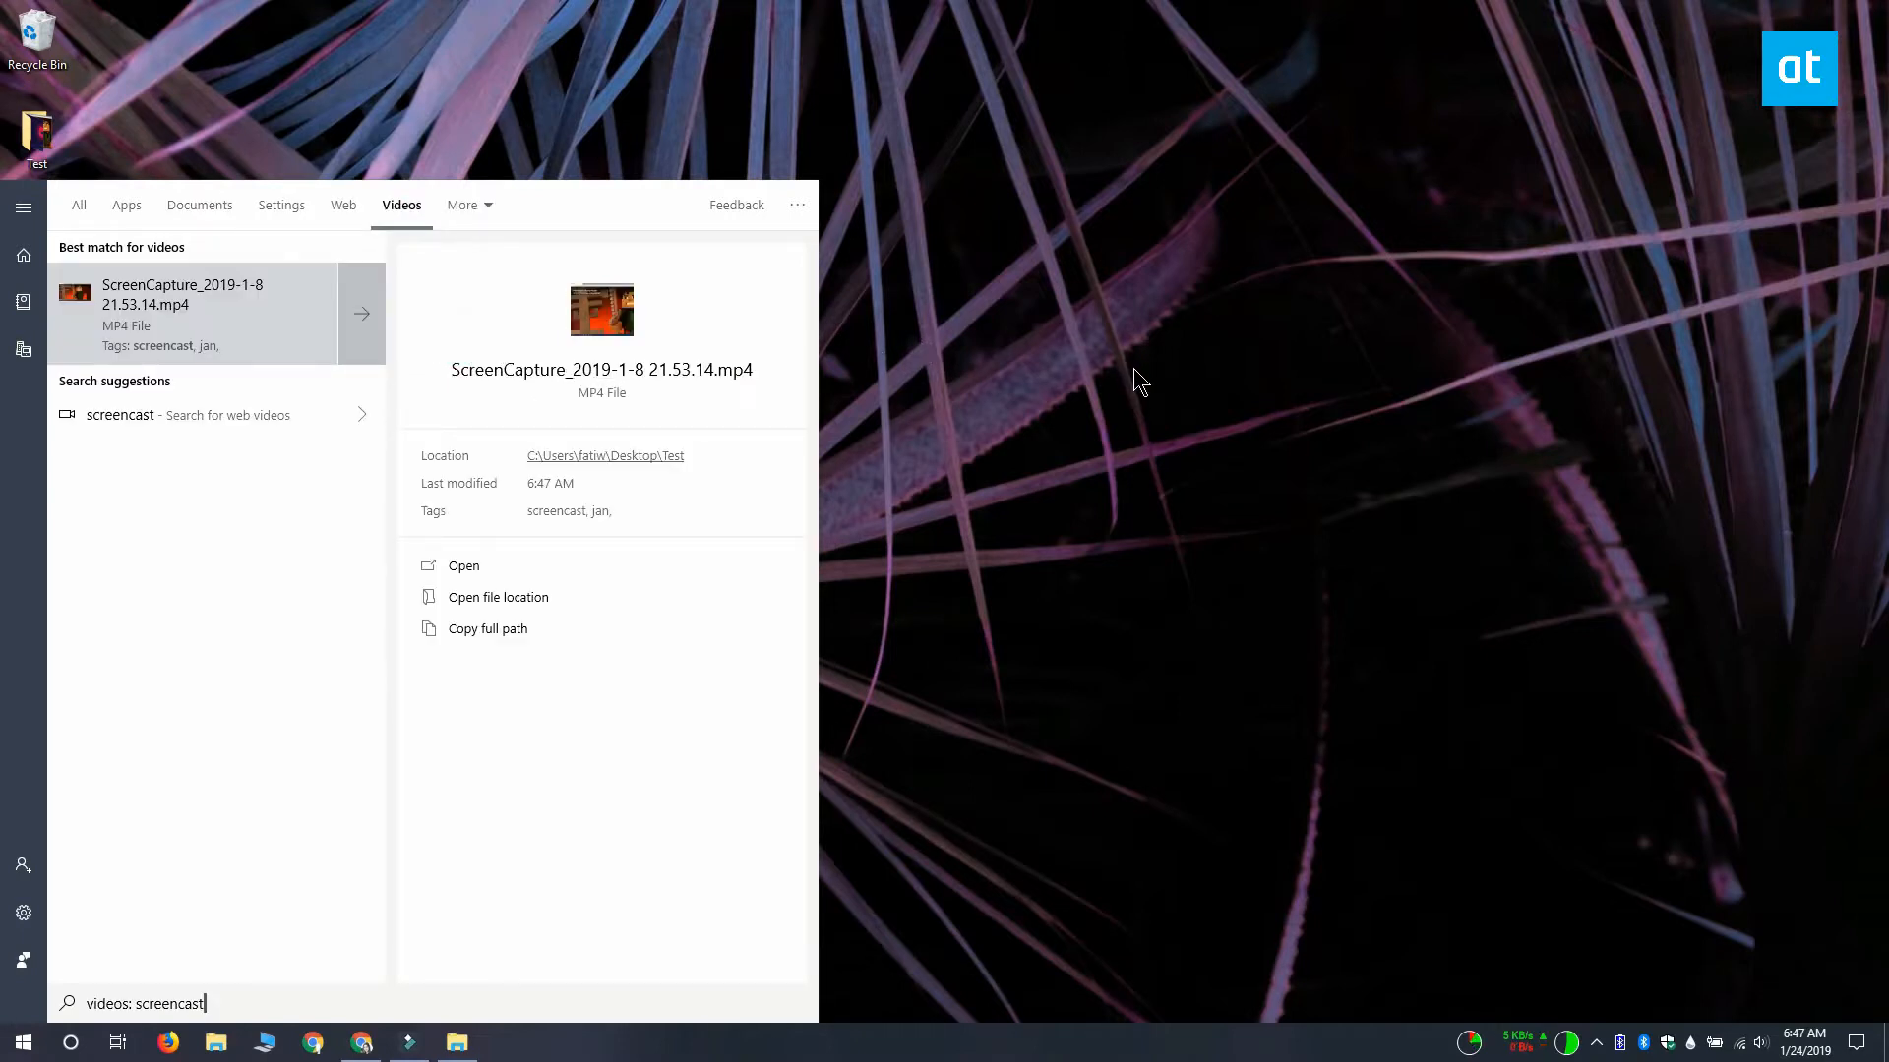